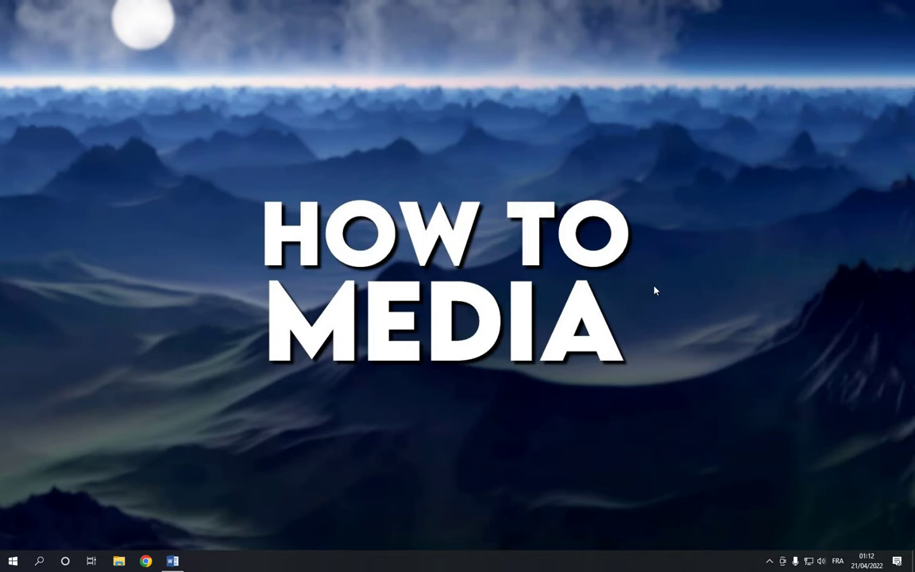
mouse_move(661, 288)
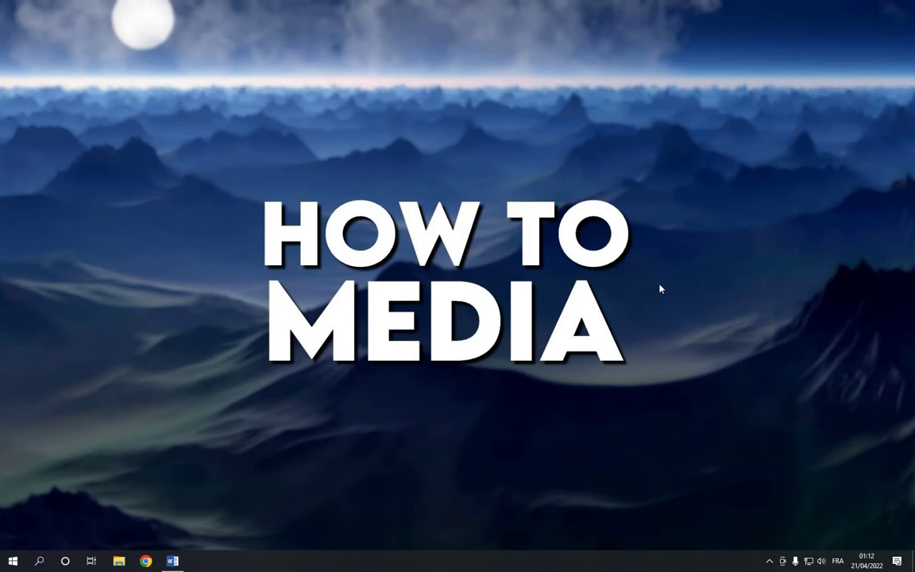
mouse_move(171, 561)
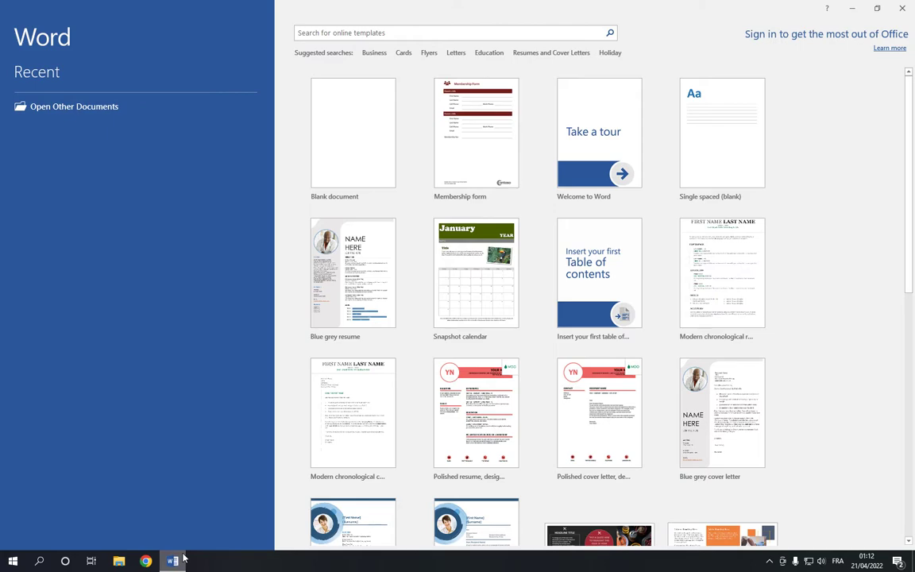
mouse_move(287, 197)
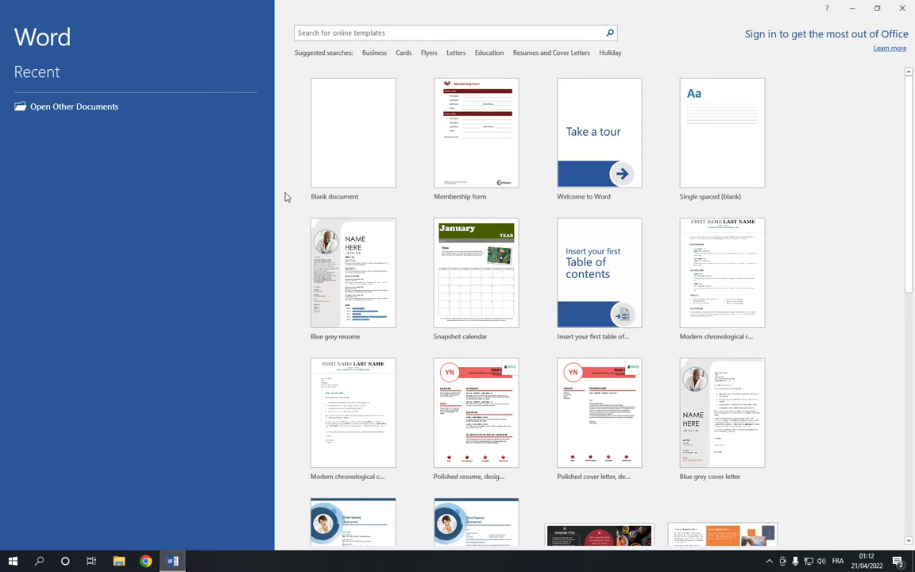
mouse_move(503, 63)
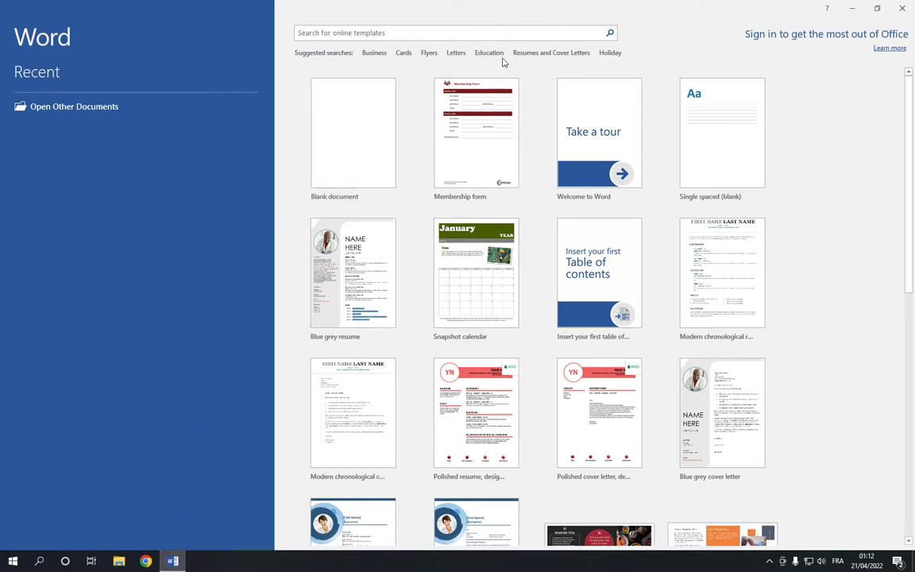
- Show the Education templates, scroll the results, and choose the Poetry booklet template
left_click(489, 52)
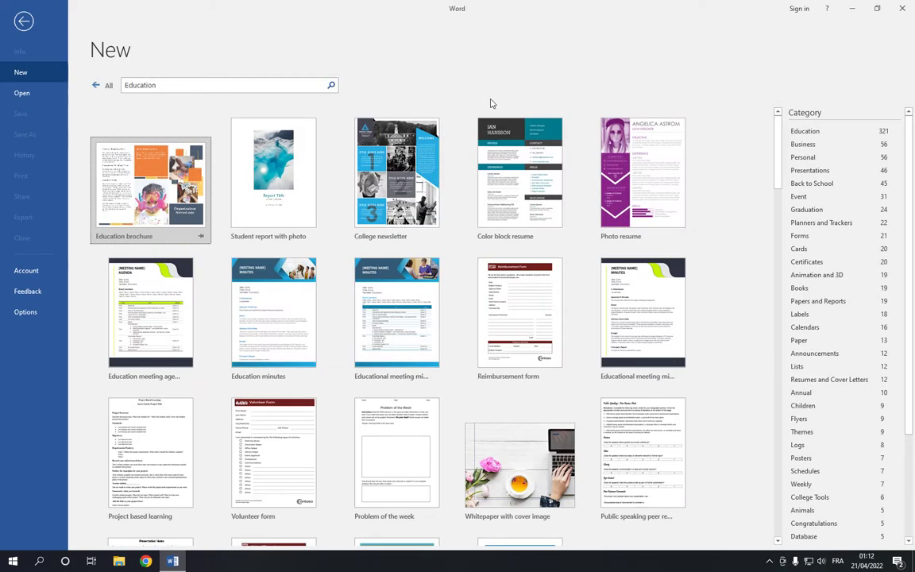
scroll("down", 3)
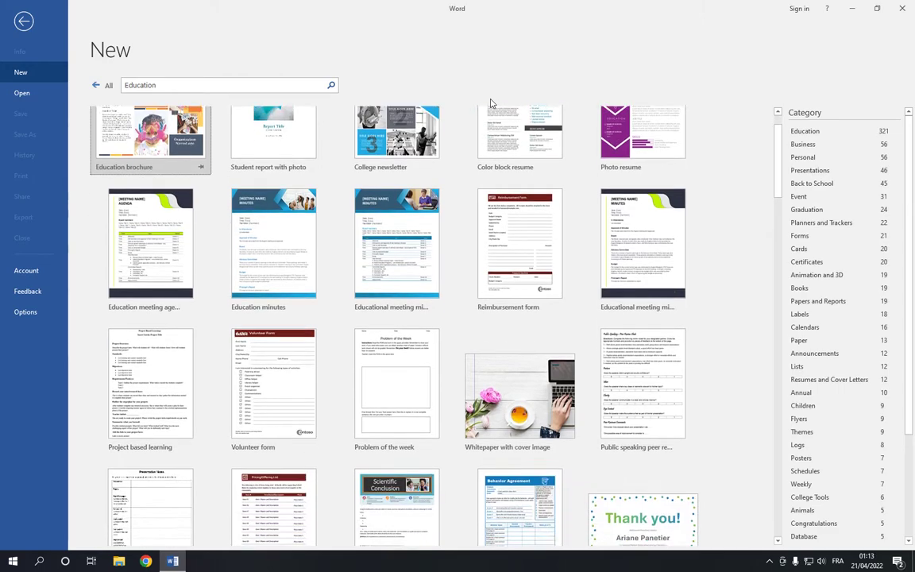
scroll("down", 3)
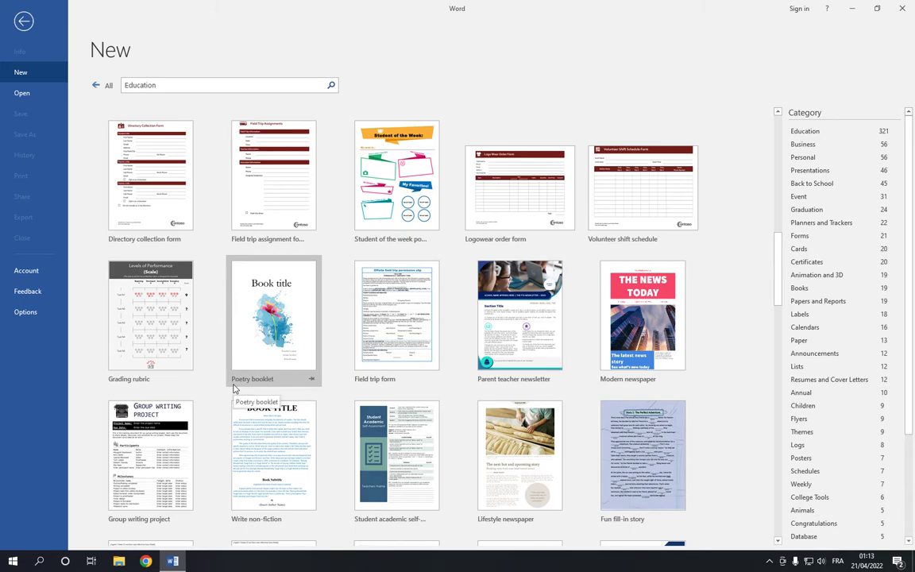
mouse_move(270, 333)
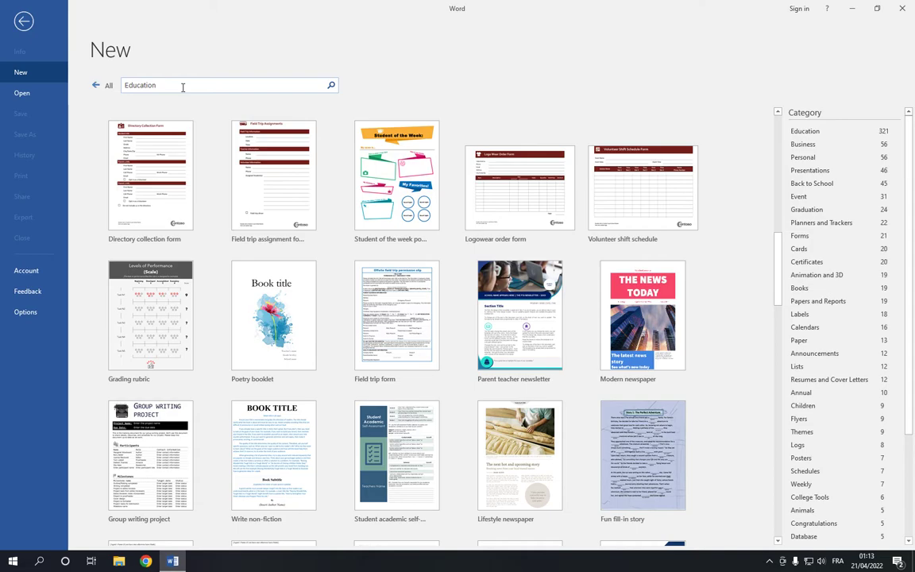
scroll("down", 3)
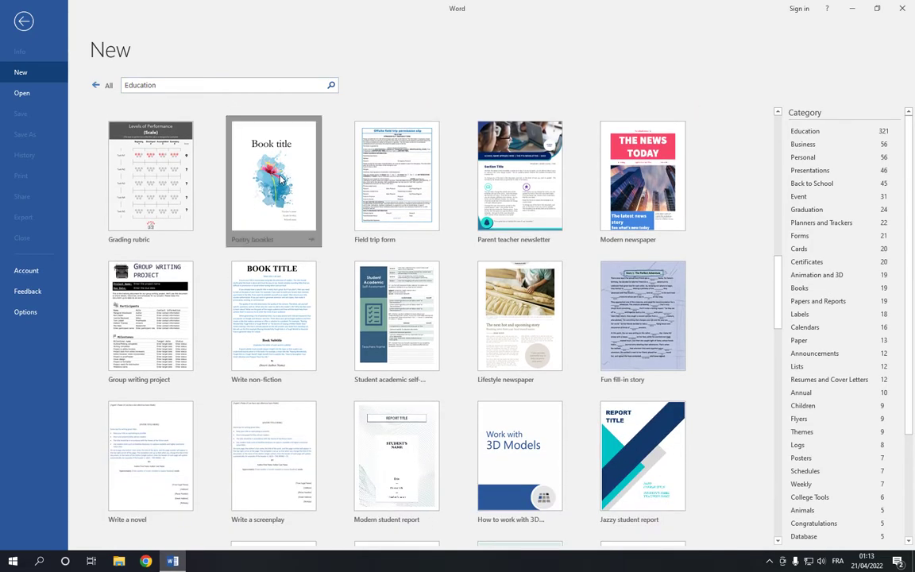
left_click(274, 176)
type("F")
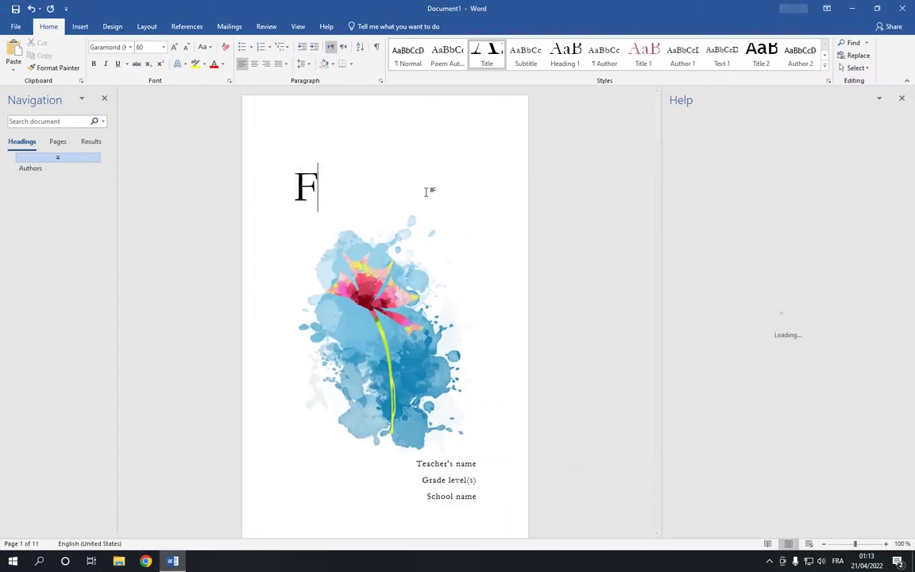
- Type over the Book title placeholder so the cover title reads 'BOOK'
type("JACOB B")
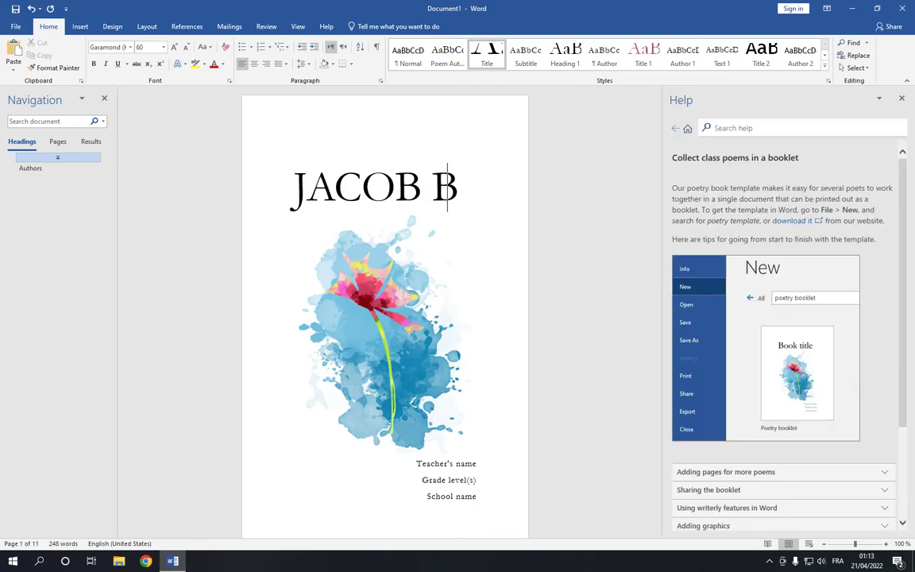
key("Backspace")
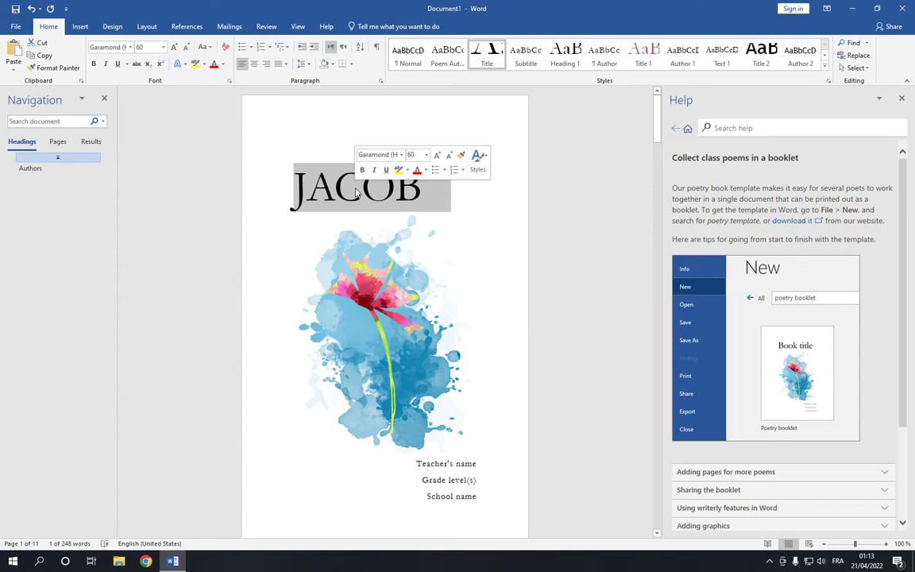
type("BOOK")
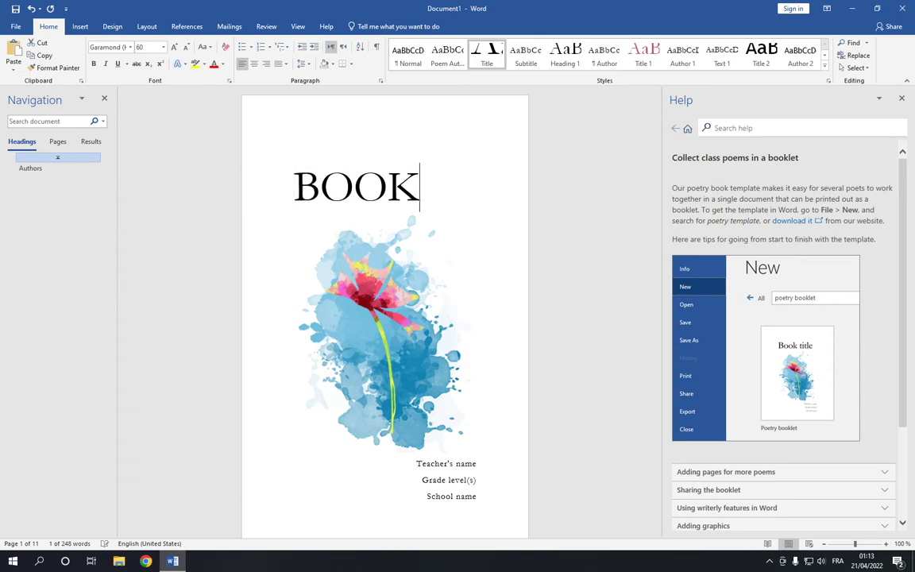
scroll("down", 3)
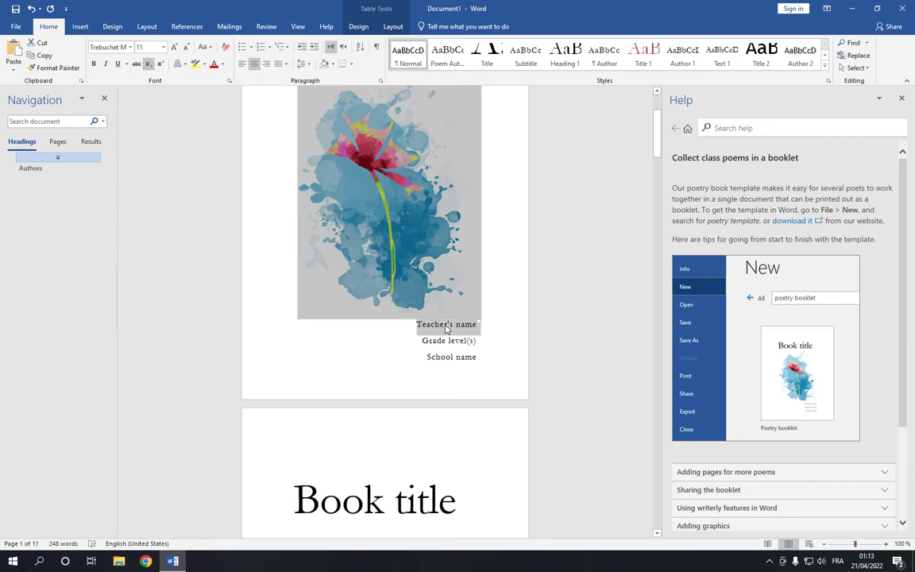
scroll("down", 3)
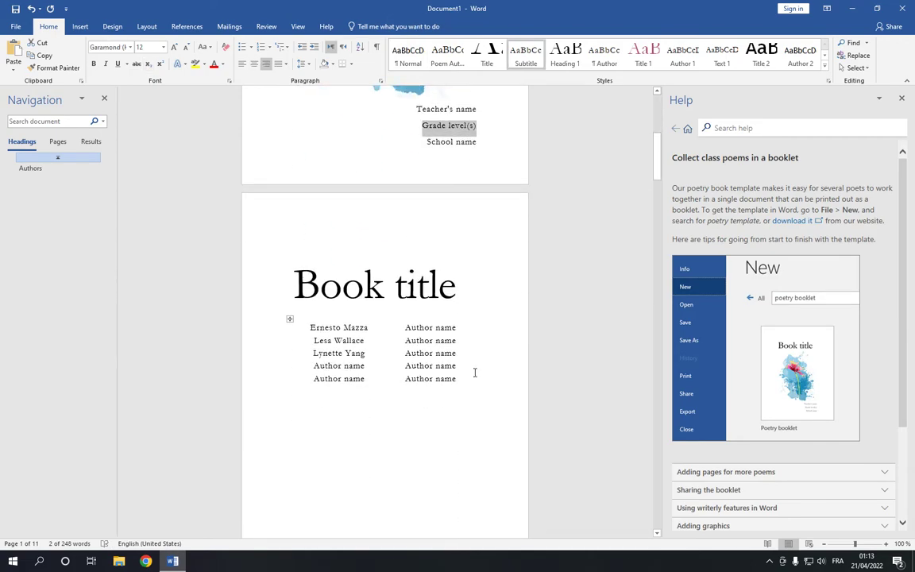
scroll("up", 3)
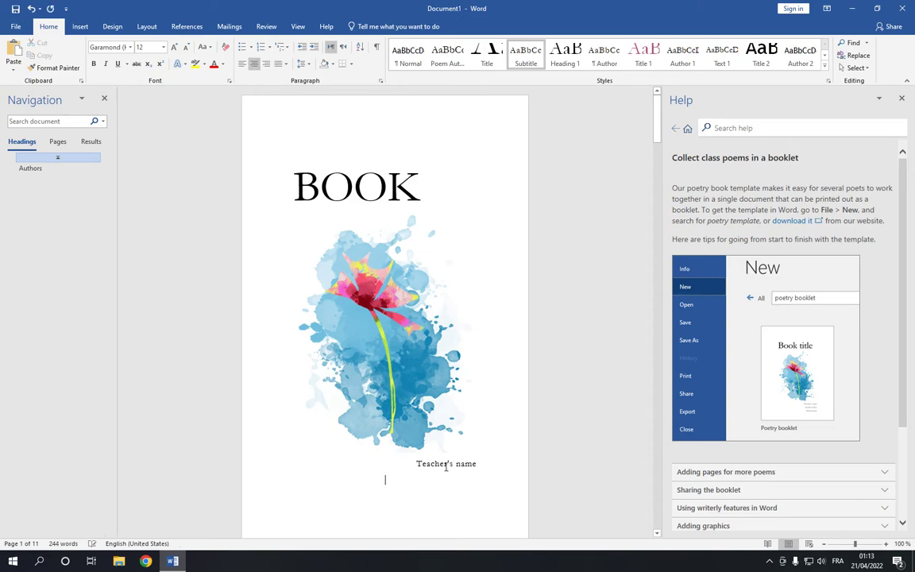
type("JACOB MARK")
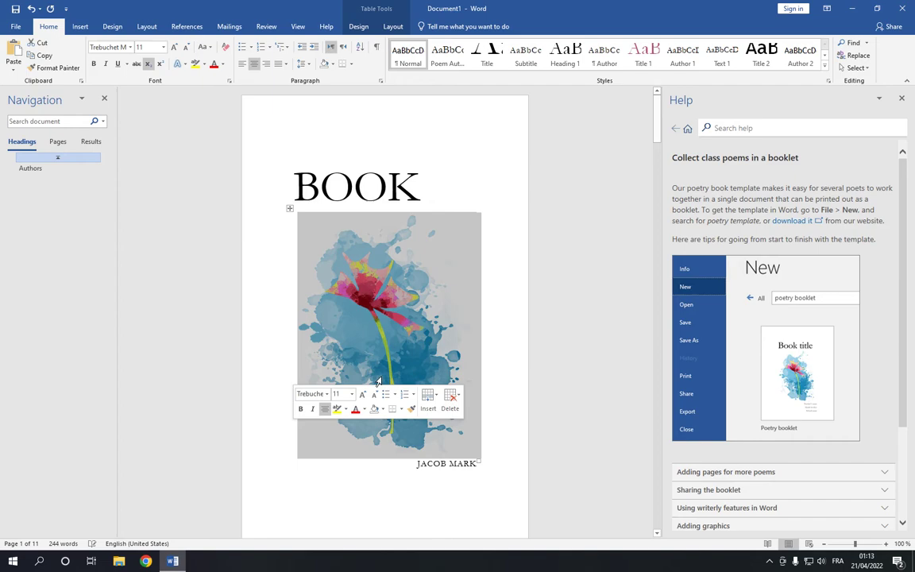
left_click(386, 334)
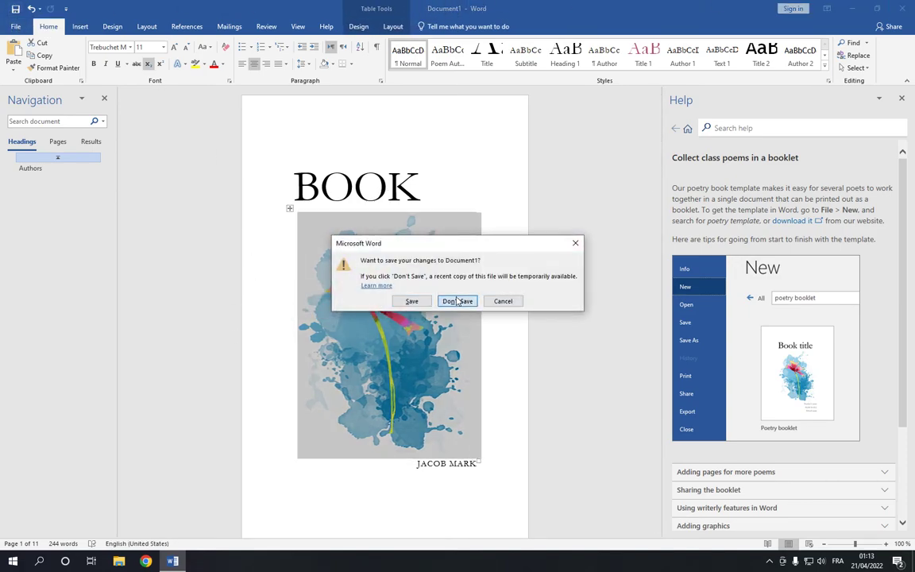
- Close the booklet without saving and relaunch Word to its template gallery
left_click(456, 301)
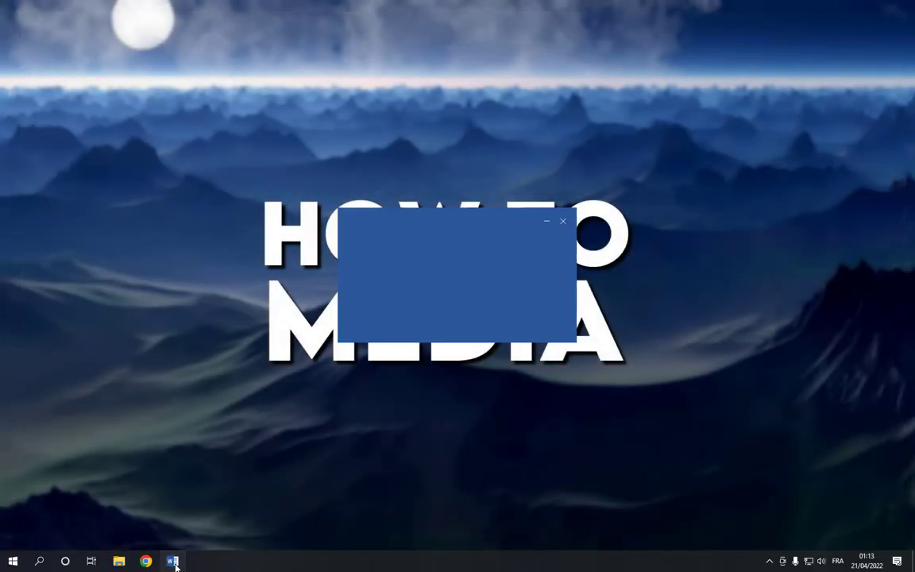
left_click(173, 562)
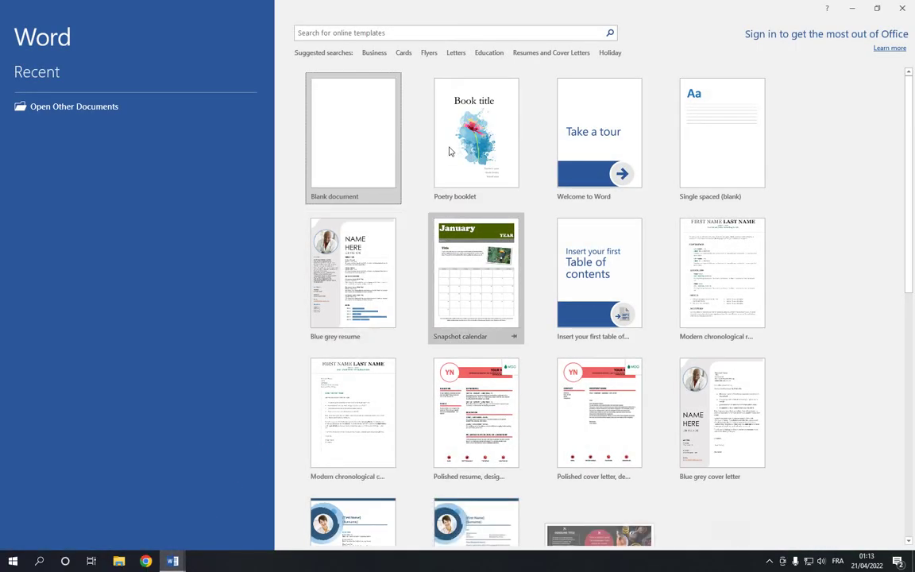
scroll("down", 3)
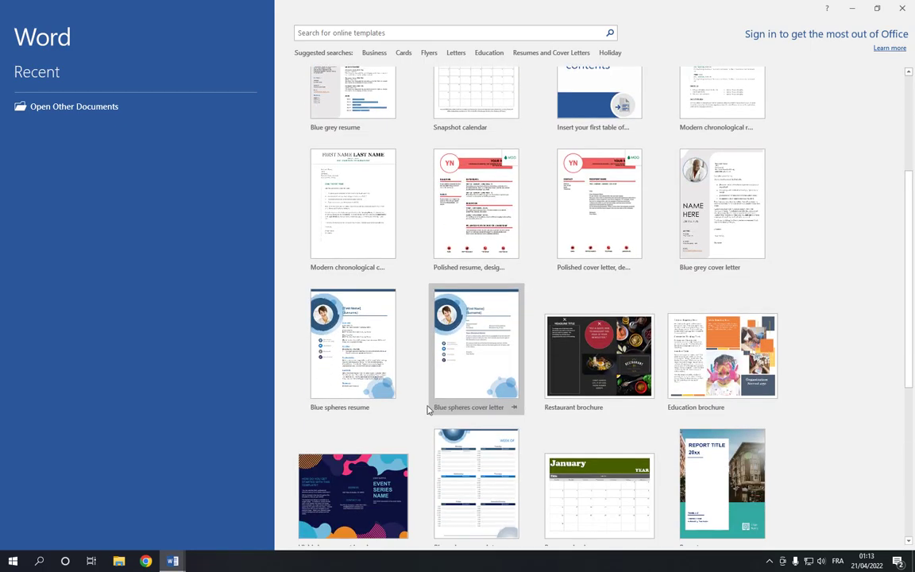